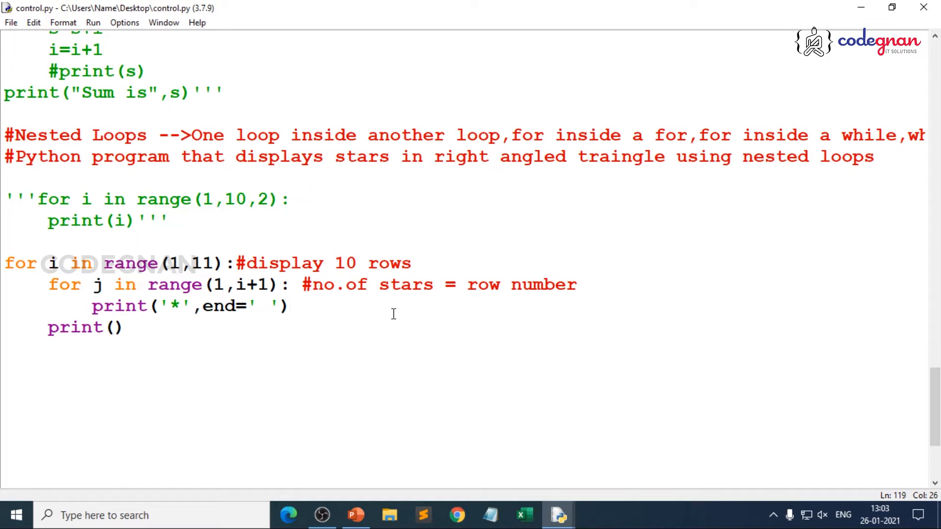
mouse_move(172, 246)
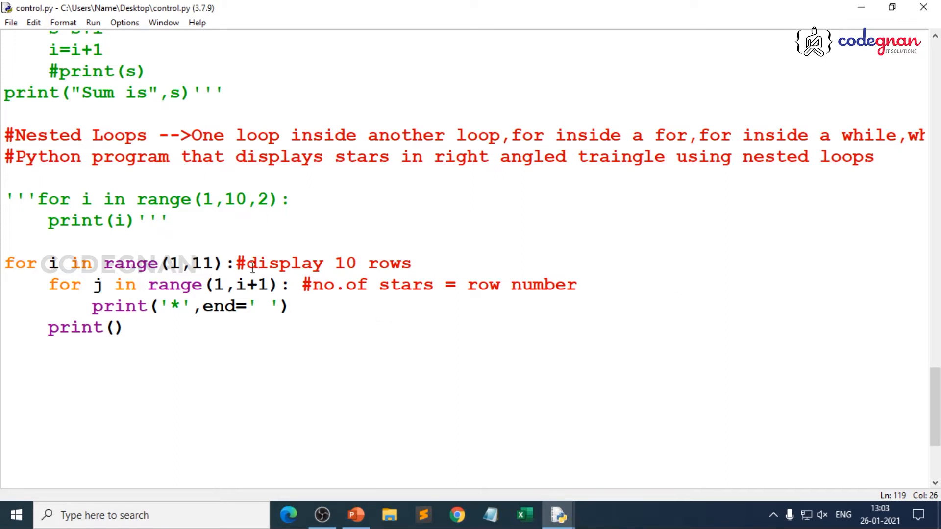
mouse_move(259, 292)
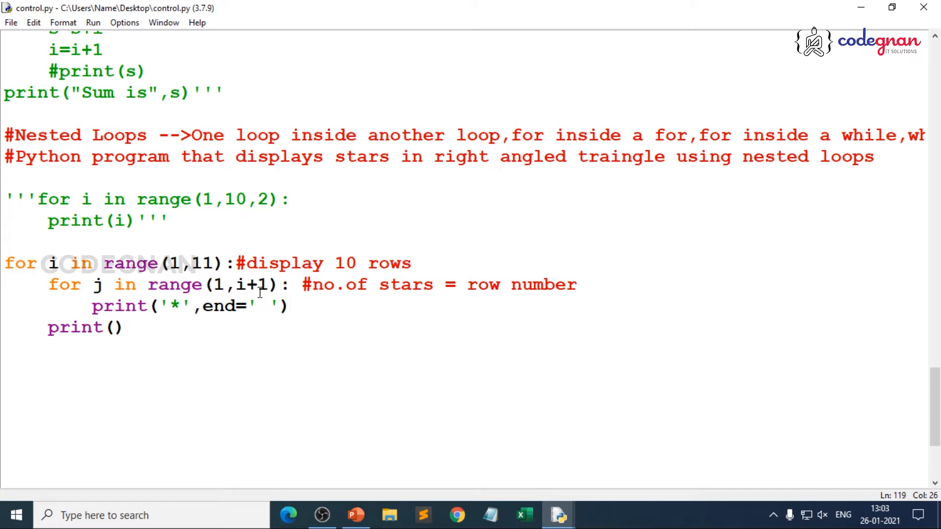
mouse_move(267, 319)
type("#")
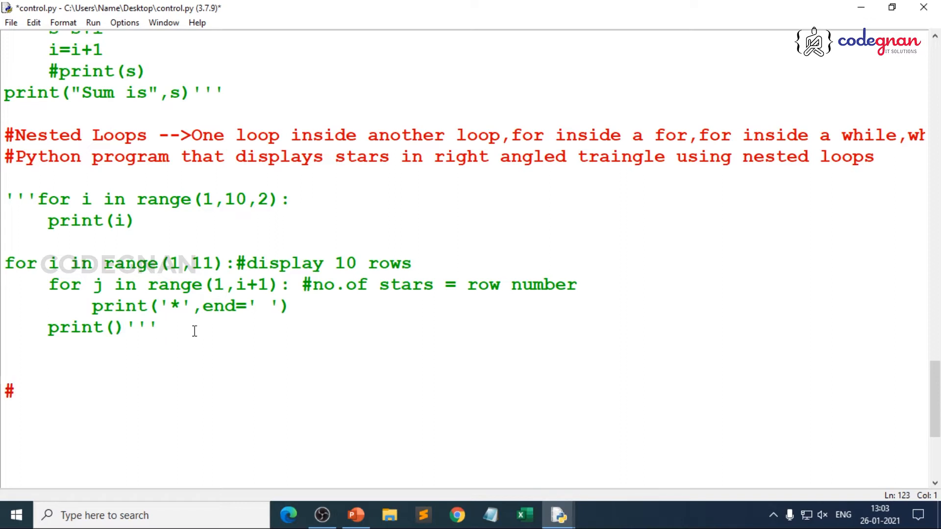
Type the comment '#Group of statements in Python --->suite' and an opening ''' line below it.
type("Group of s")
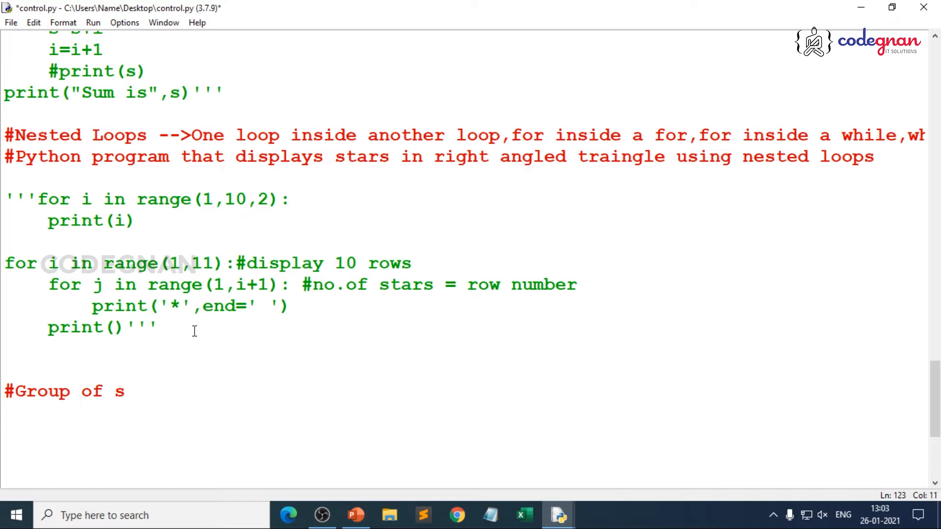
type("tatements in P")
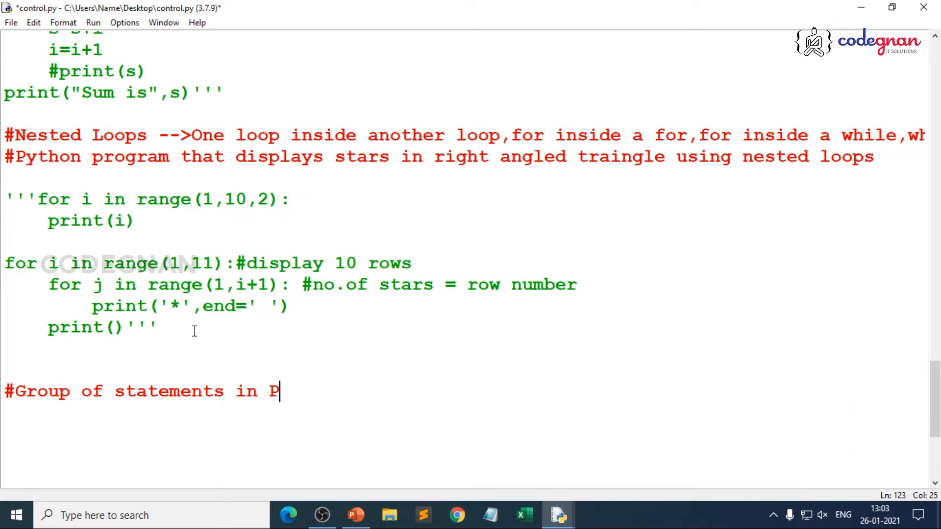
type("ython")
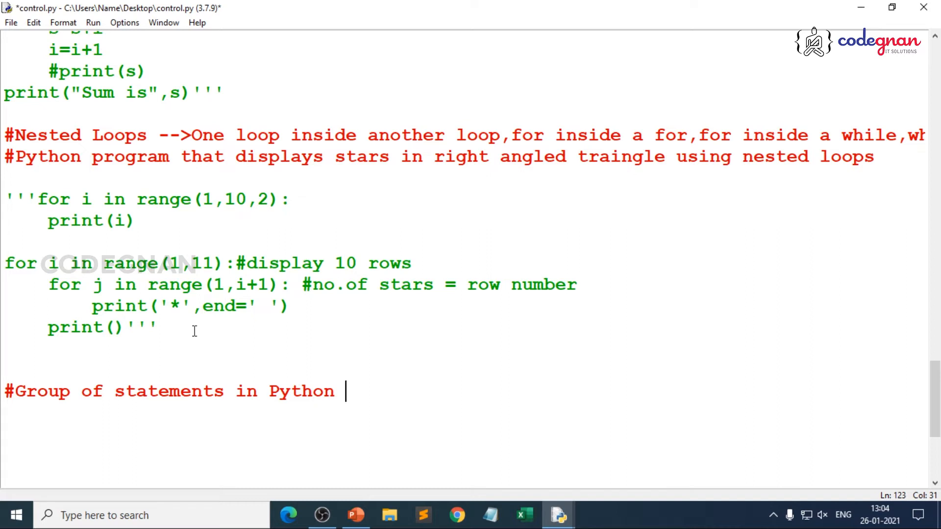
type("--->suite")
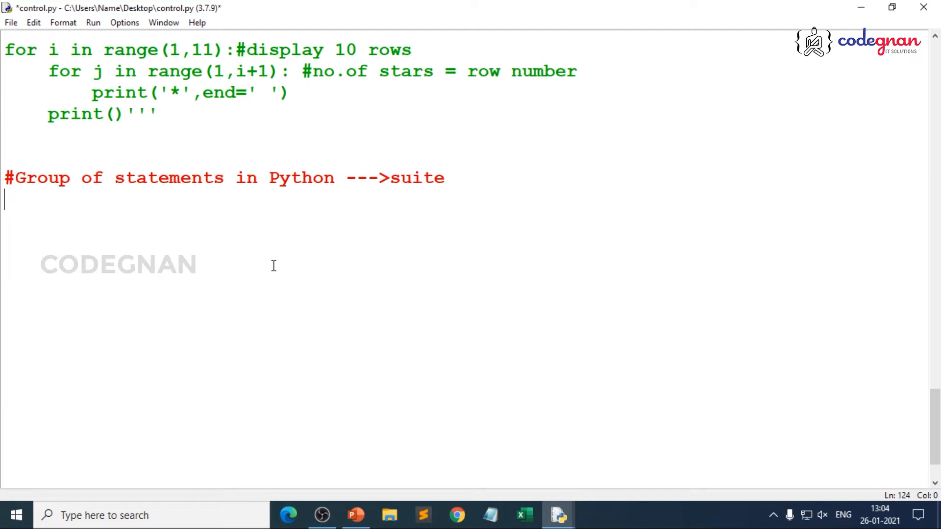
scroll("up", 3)
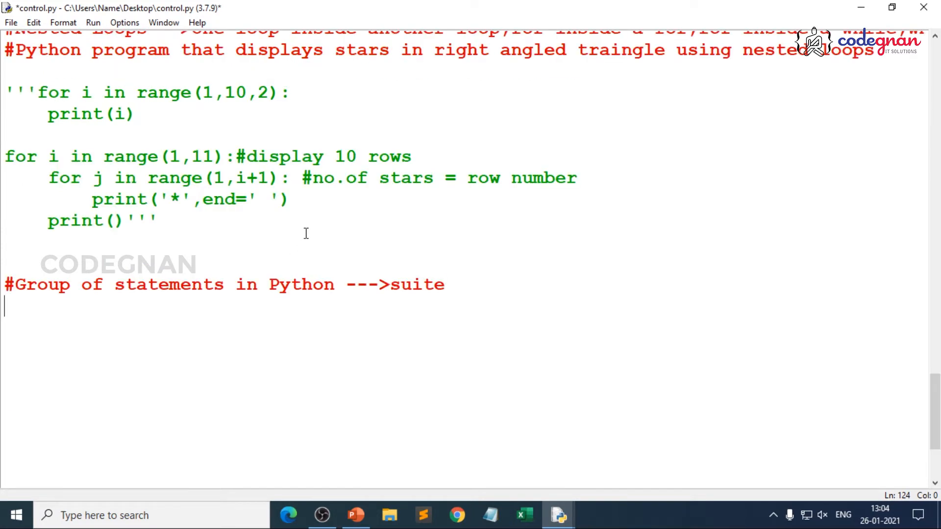
mouse_move(306, 243)
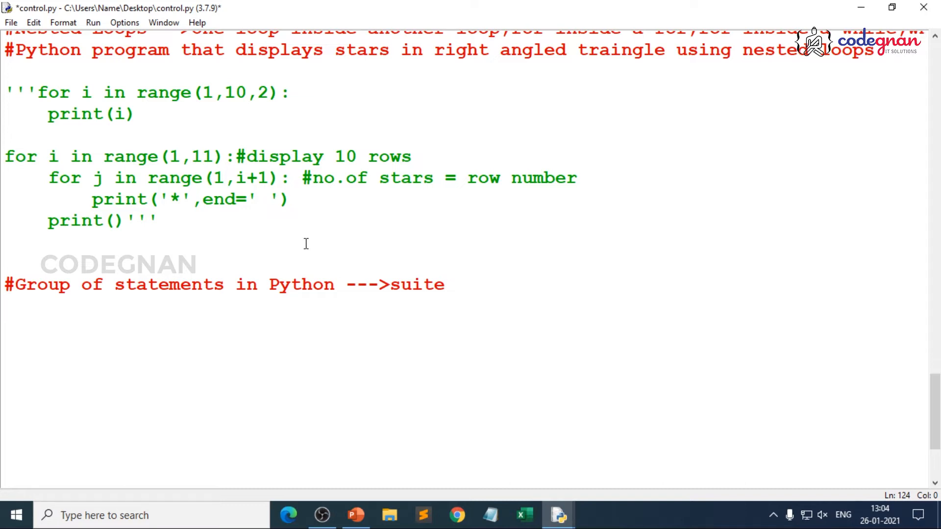
type("'''")
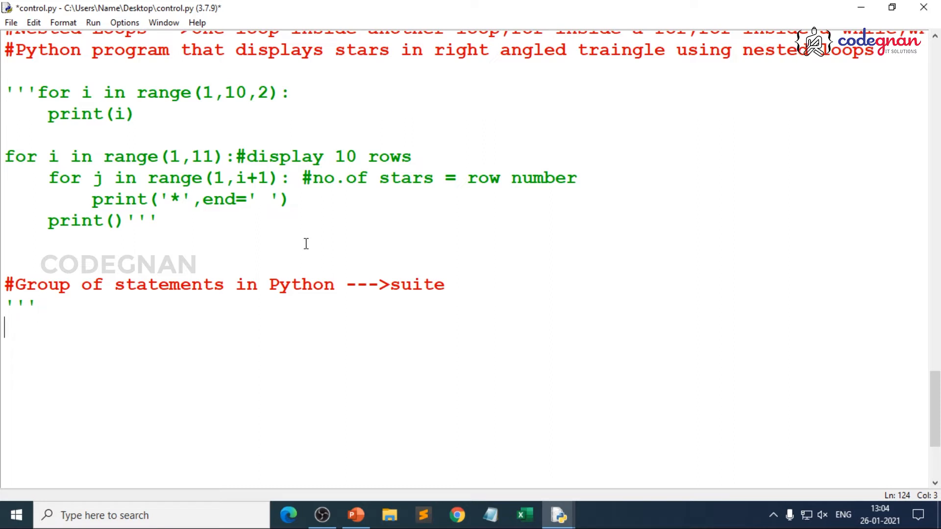
Write the note lines 'else suite', 'for with else' and 'for var in sequence:'.
type("else suite")
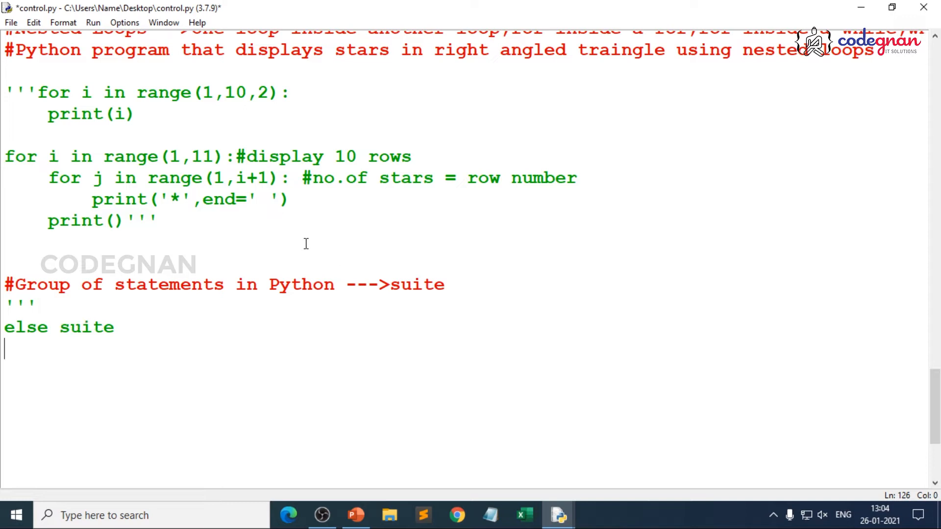
type("for with else")
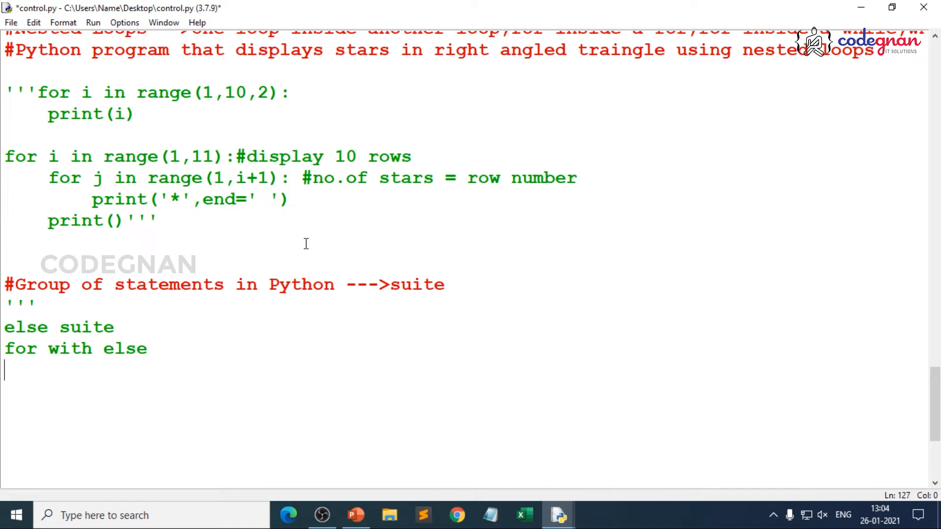
type("for va")
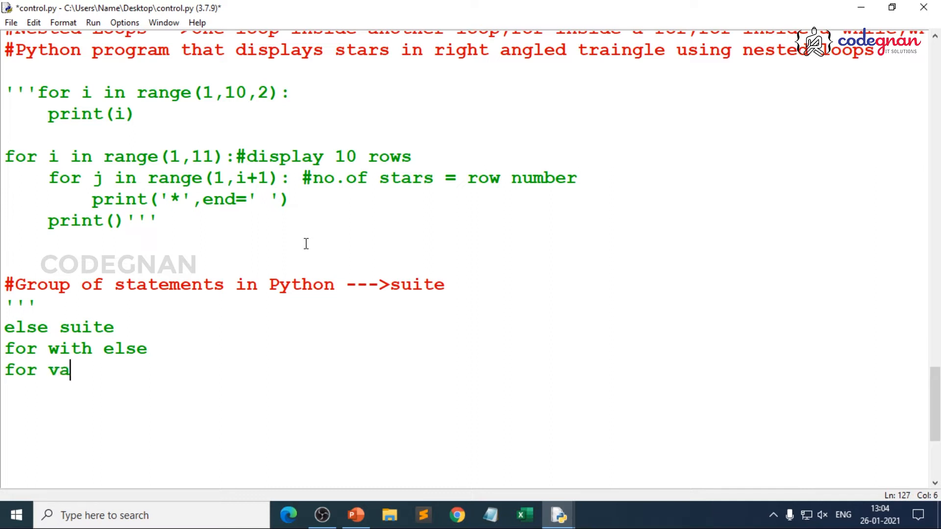
type("r in seque")
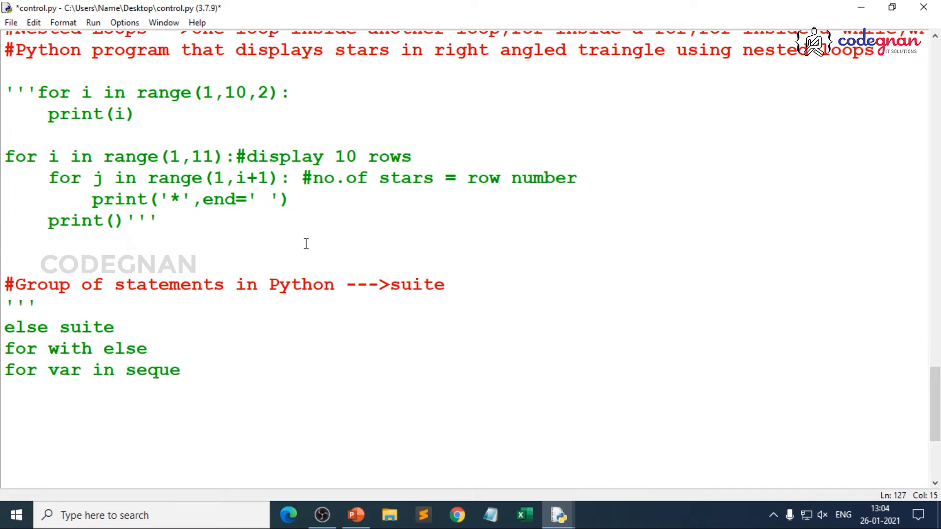
type("nce:")
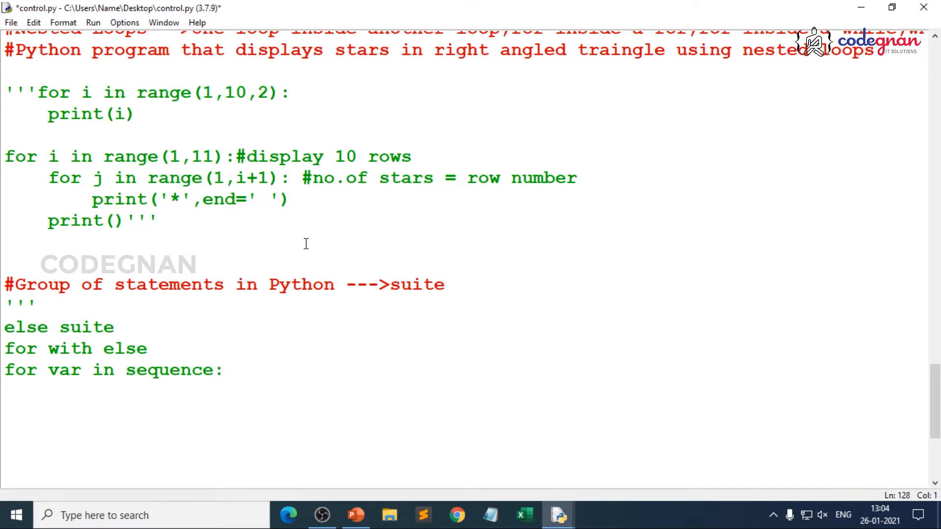
Add indented 'statements', then 'else:' with indented 'statements' beneath the for template.
type("s")
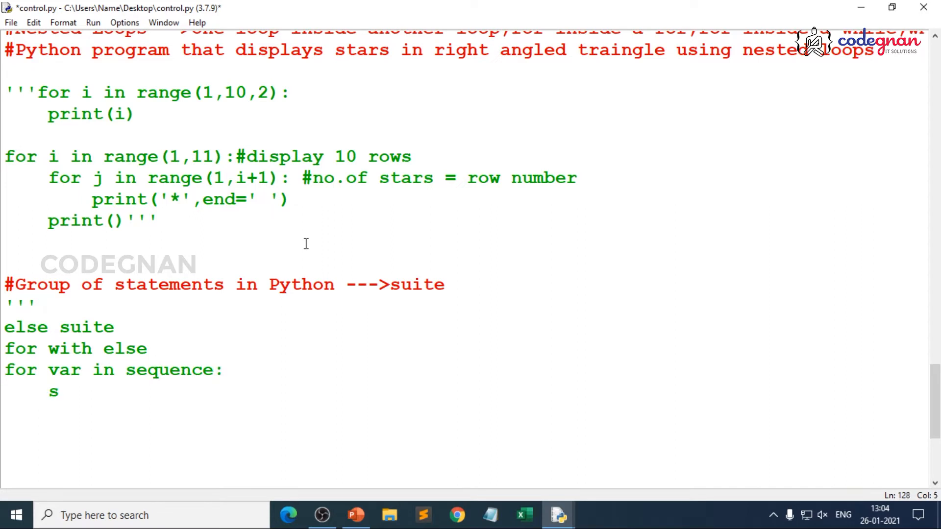
type("tatements")
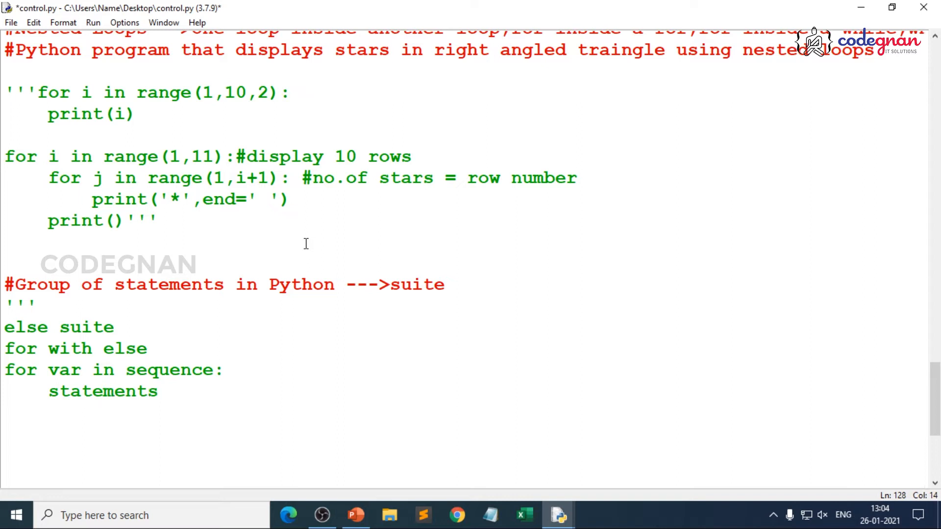
type("else")
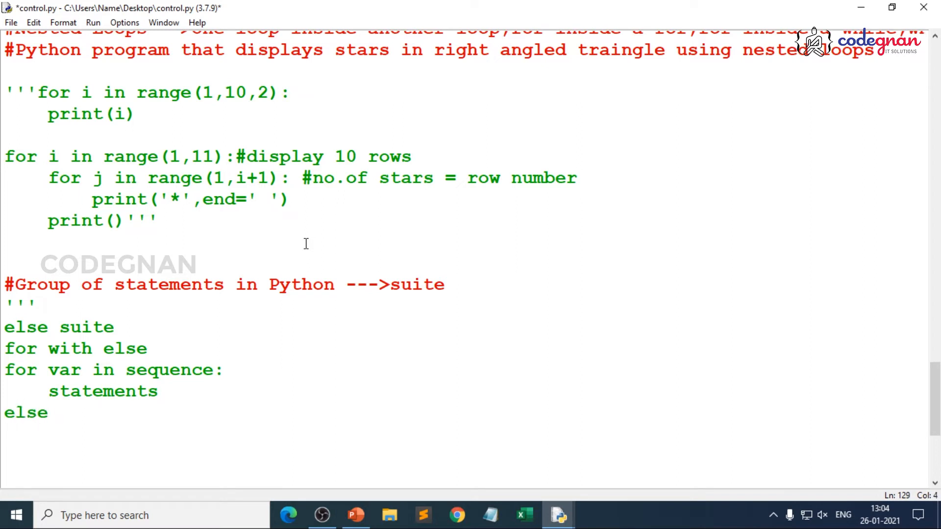
type(":")
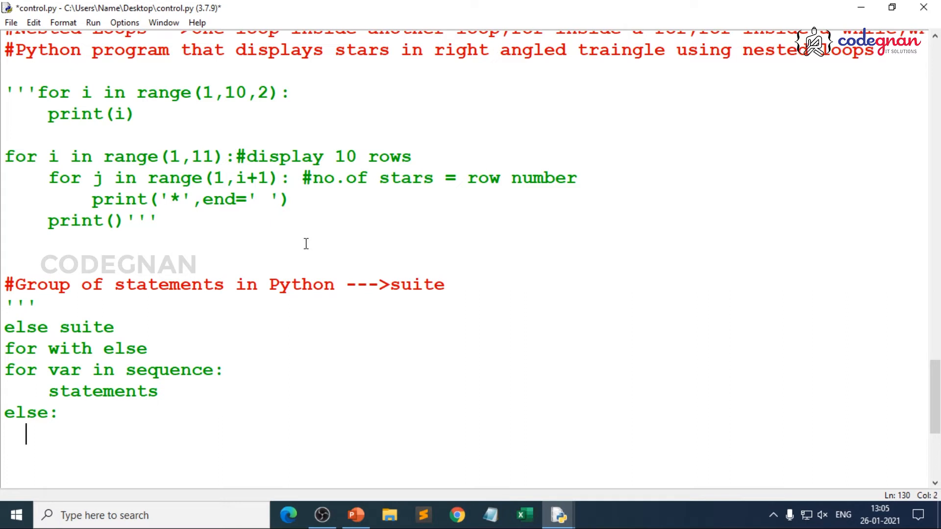
type("statements")
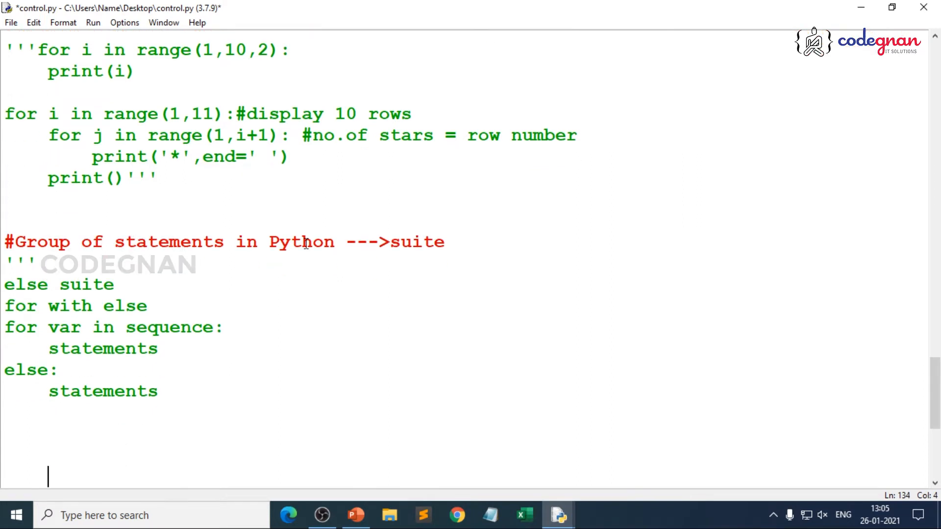
Close the for-else notes with a ''' line after the else statements.
scroll("down", 3)
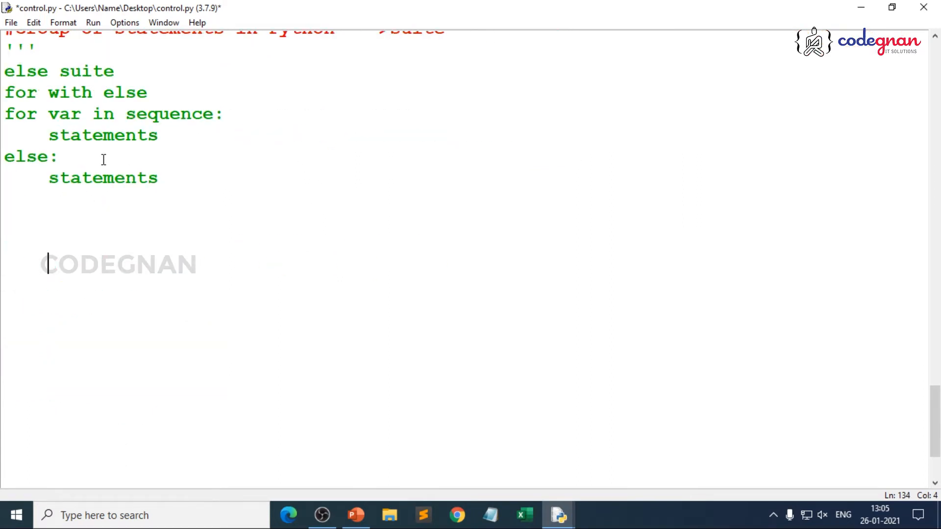
left_click_drag(5, 114, 158, 136)
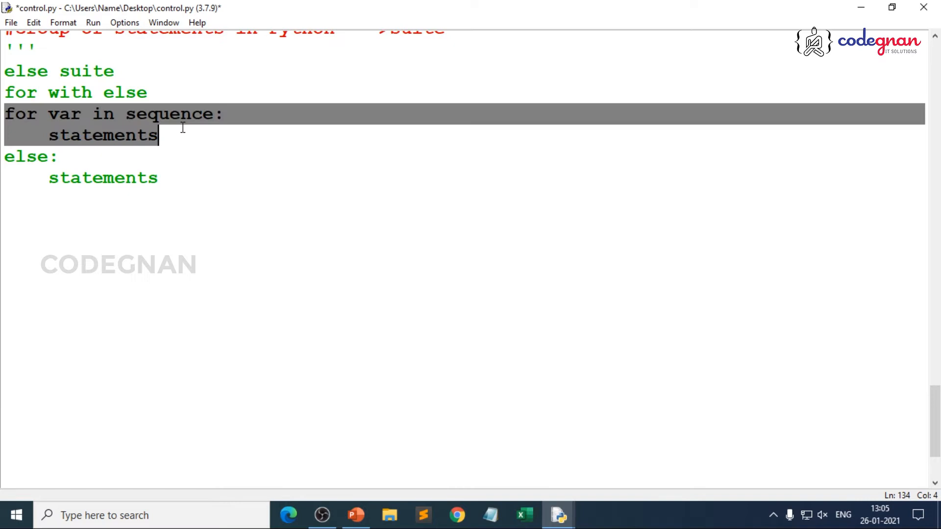
left_click(126, 175)
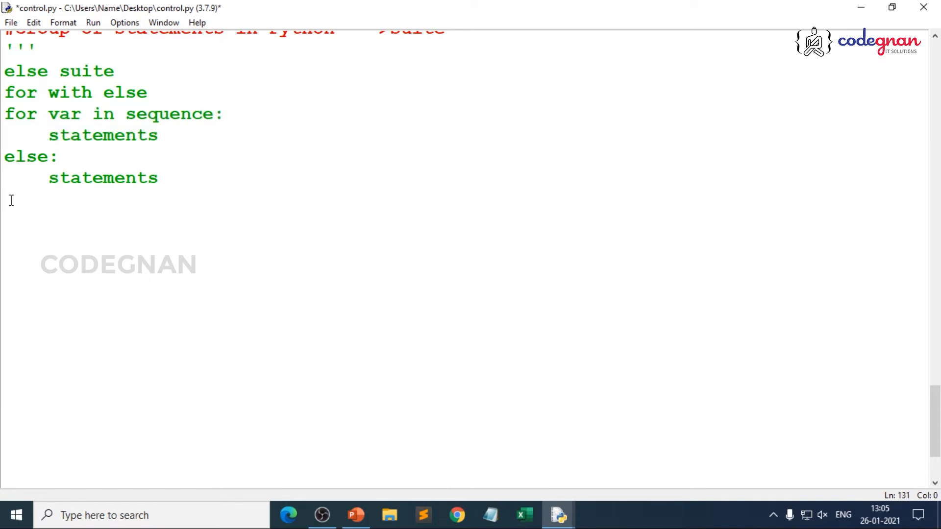
type("'''")
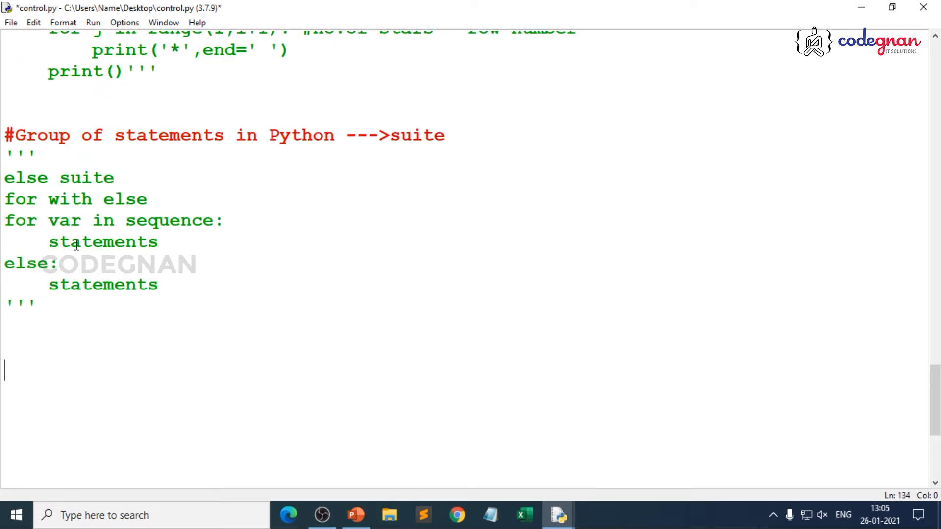
Append '-->else statement along with for or while loop' to the else suite line and save control.py.
left_click(126, 178)
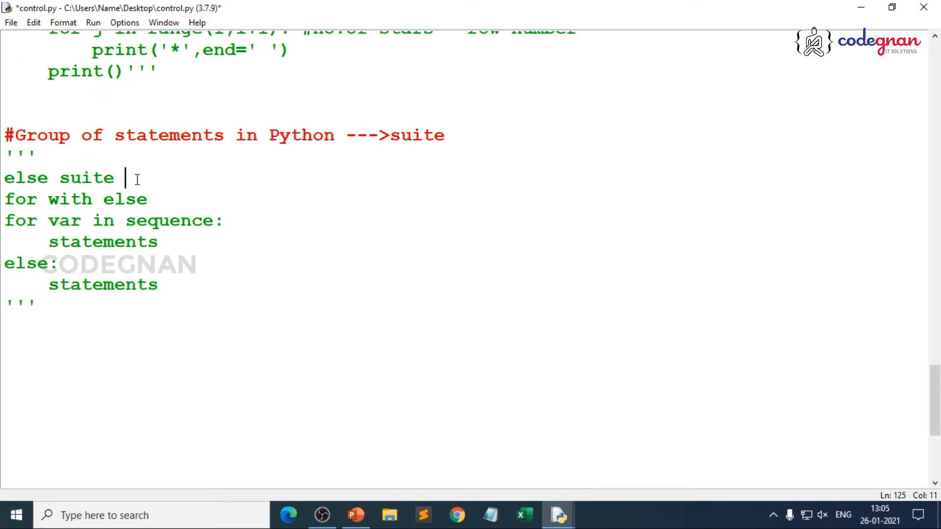
type("-->")
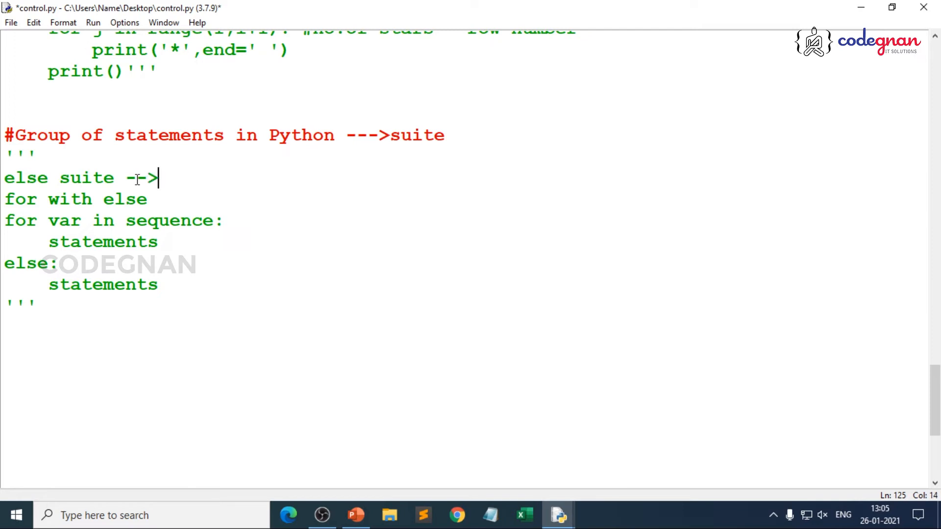
type("els")
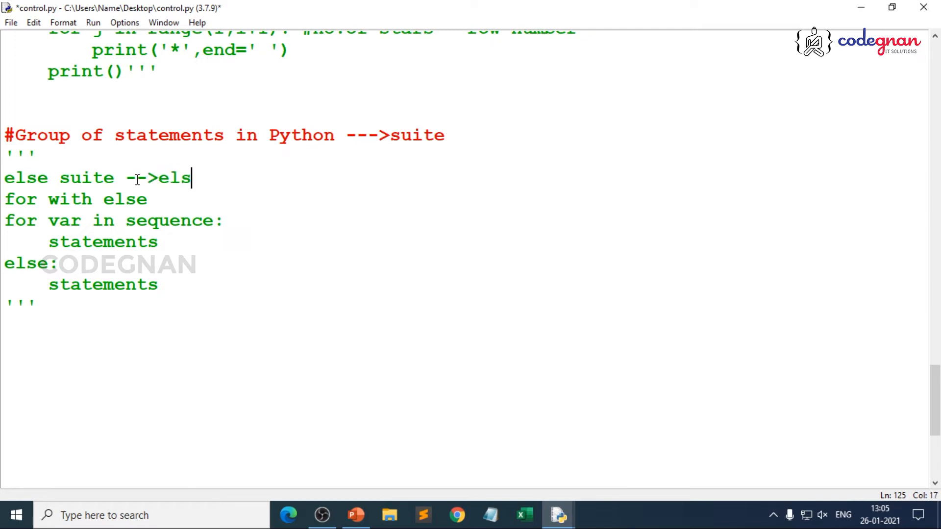
type("e")
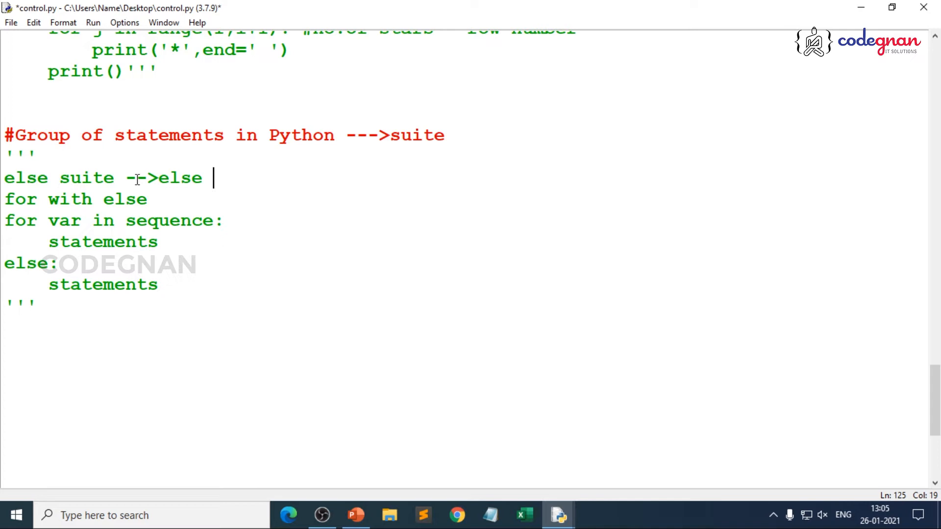
type("state")
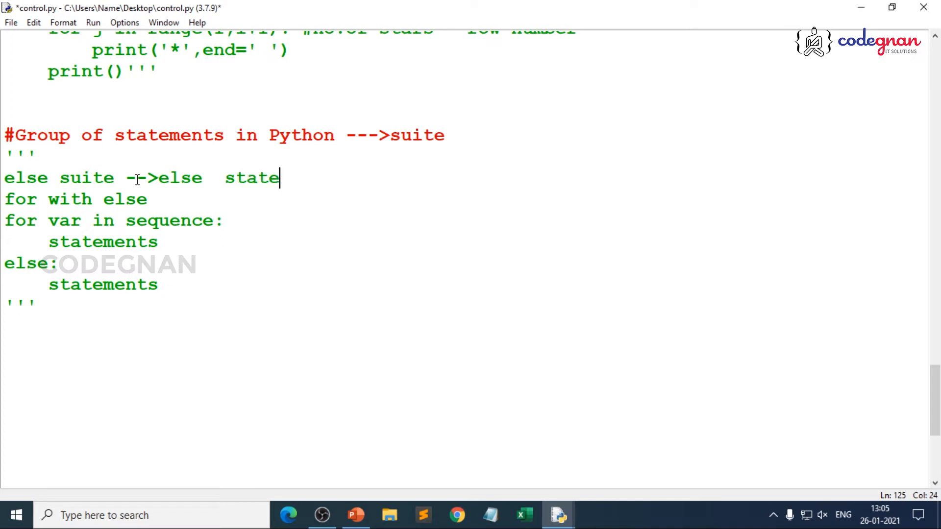
key("Backspace")
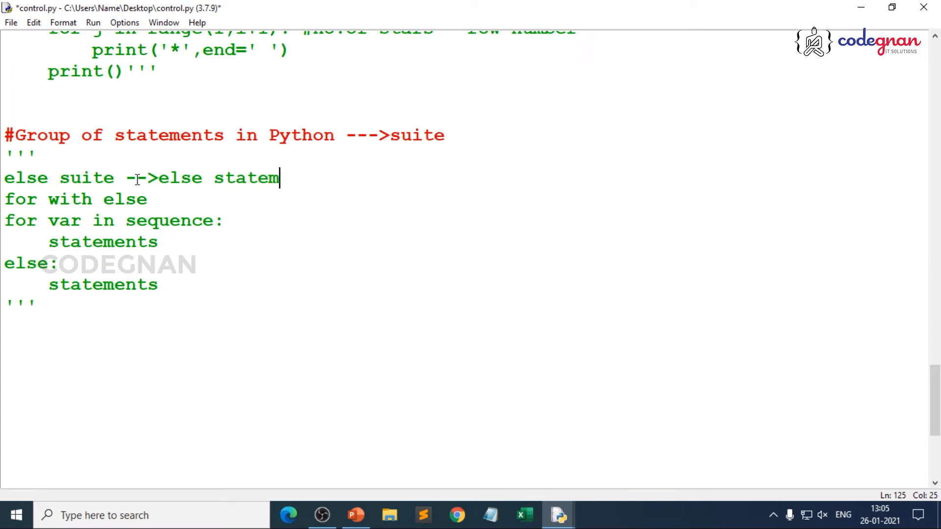
type("ent")
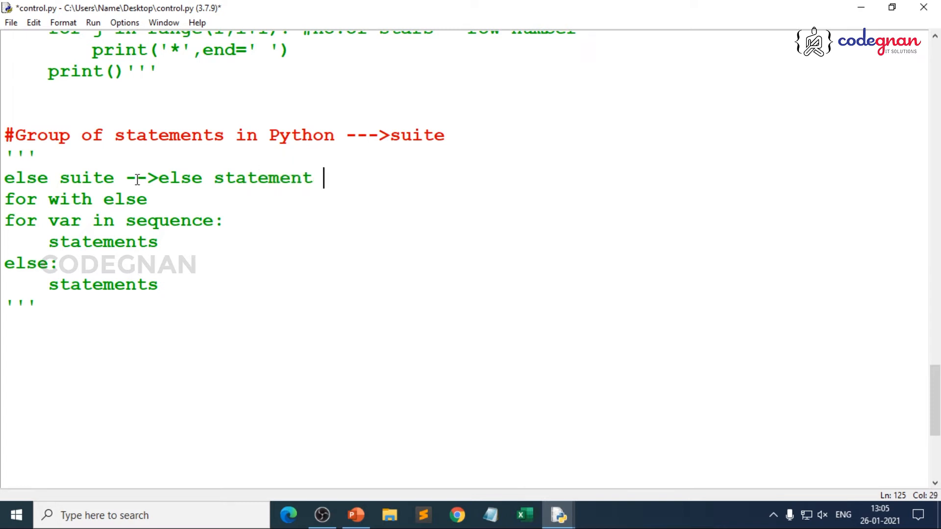
type("along with for or while")
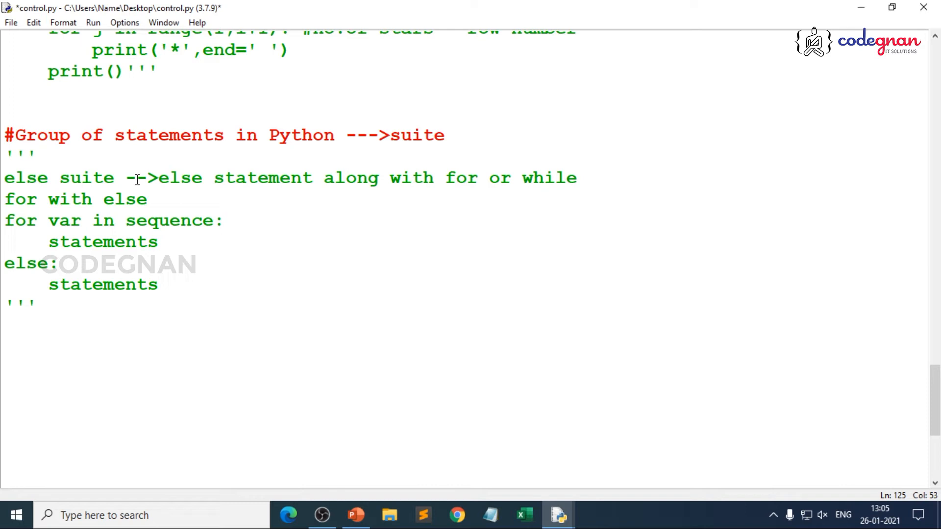
scroll("down", 3)
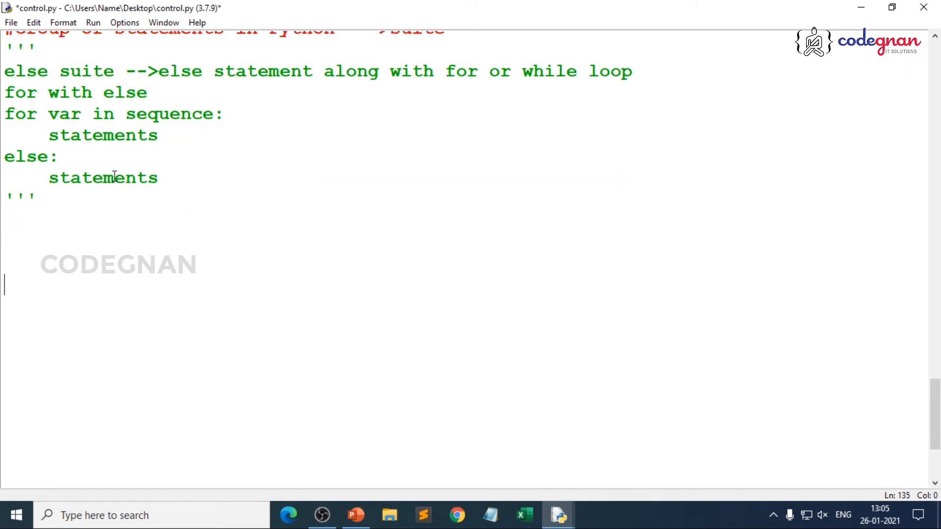
key("ctrl+s")
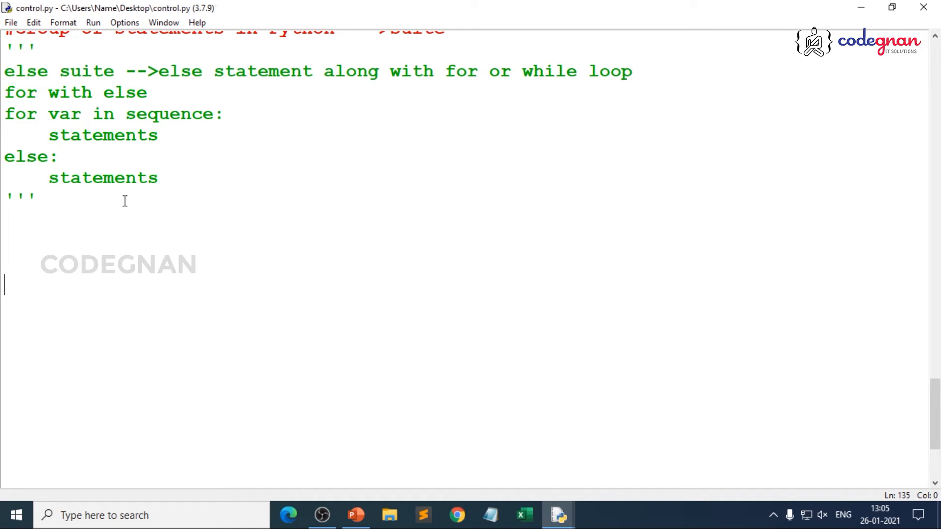
Below the comment block, write 'for i in range(5):' with an indented print("Hello").
left_click(31, 198)
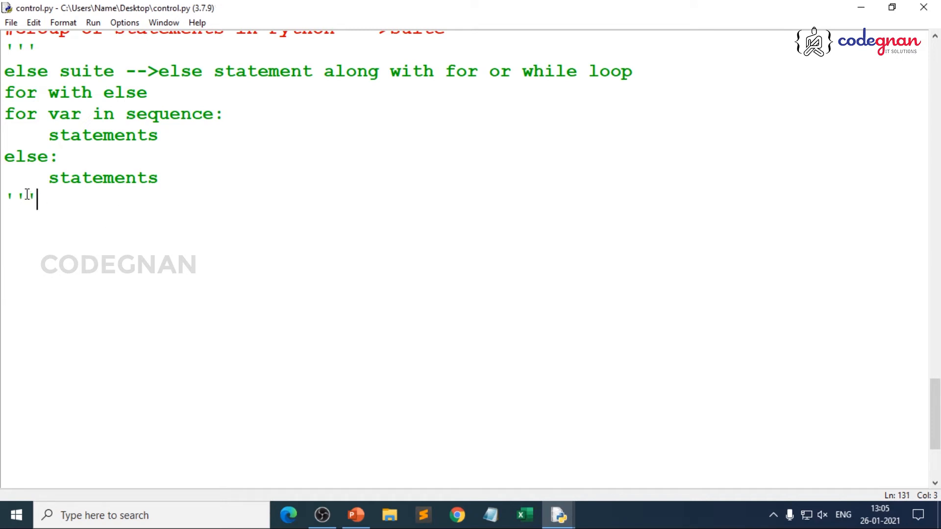
key("Enter")
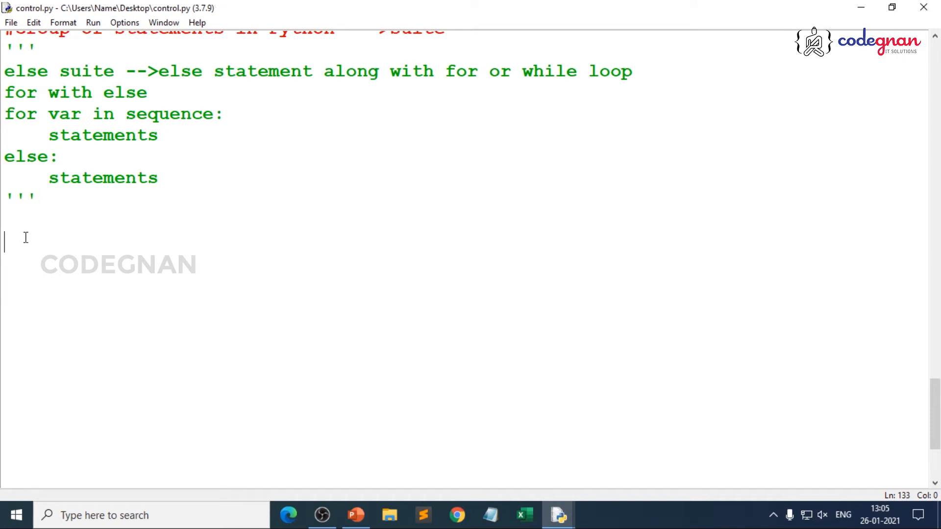
type("fo")
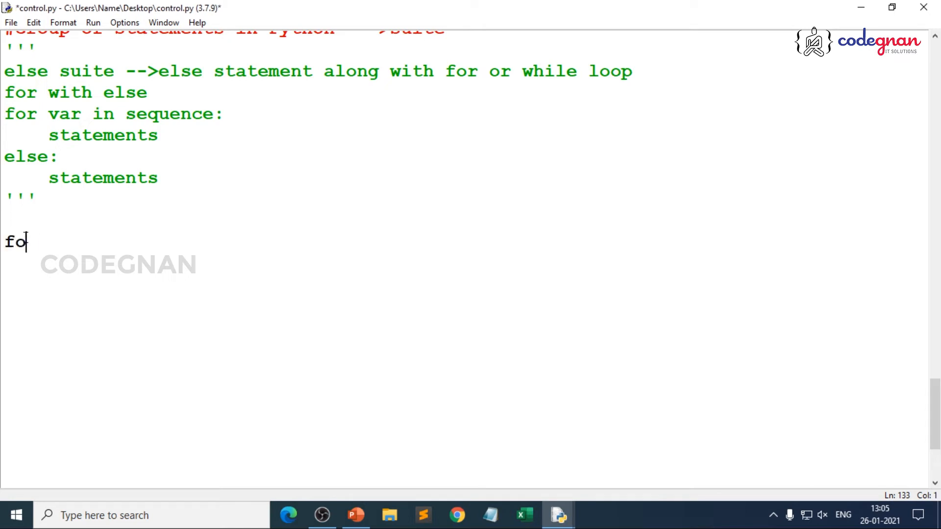
type("r i in ran")
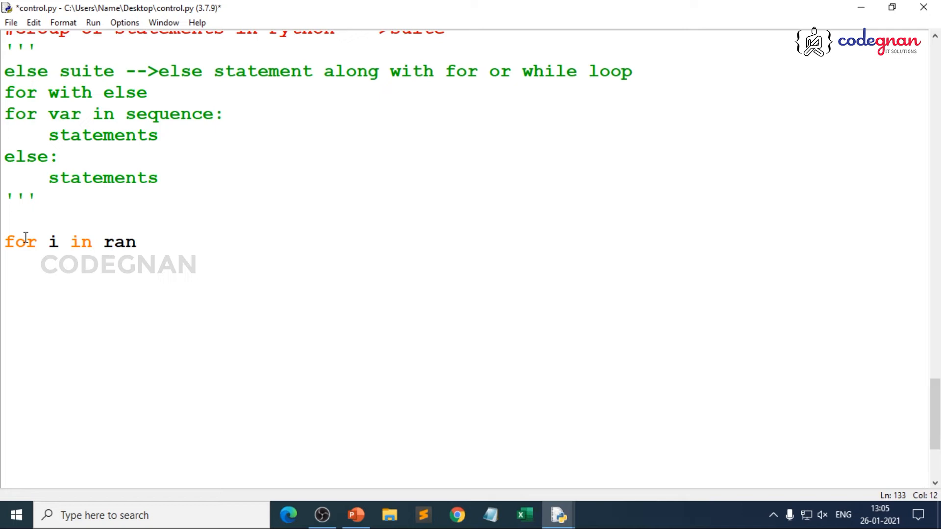
type("ge(")
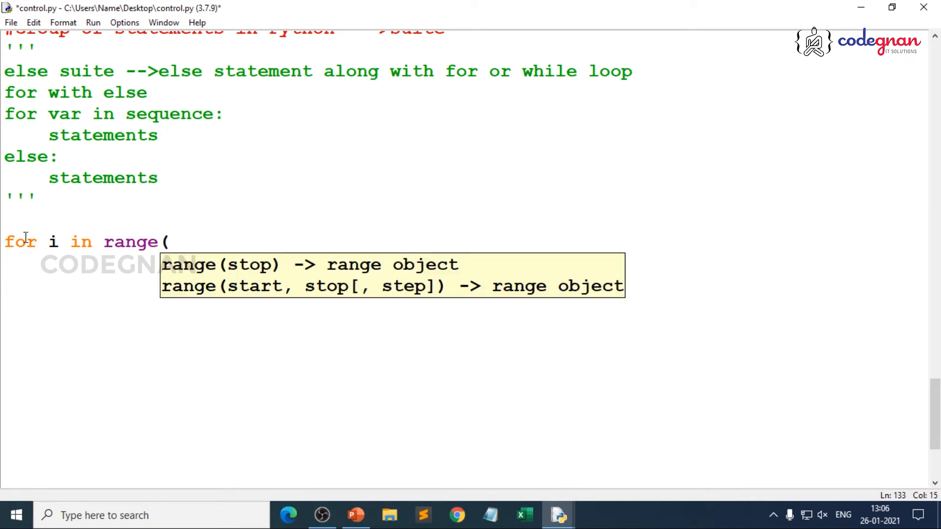
type("5")
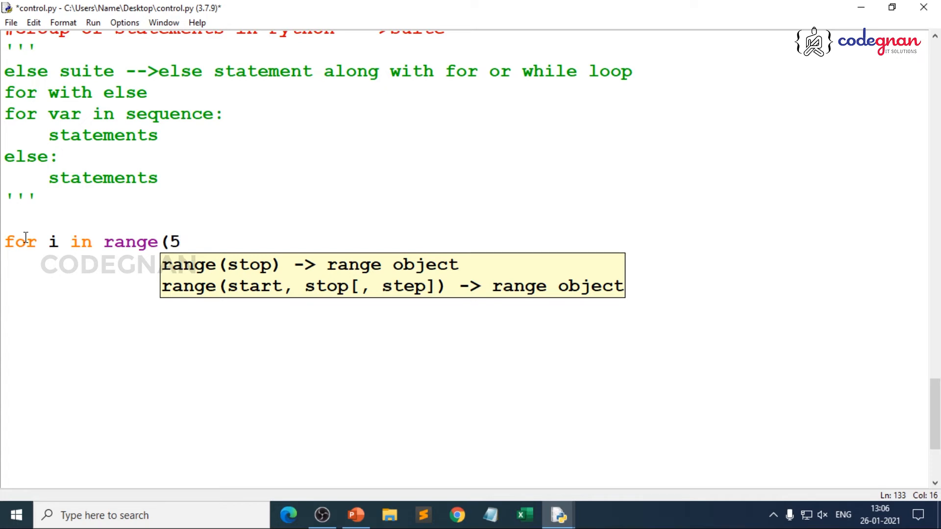
type("):")
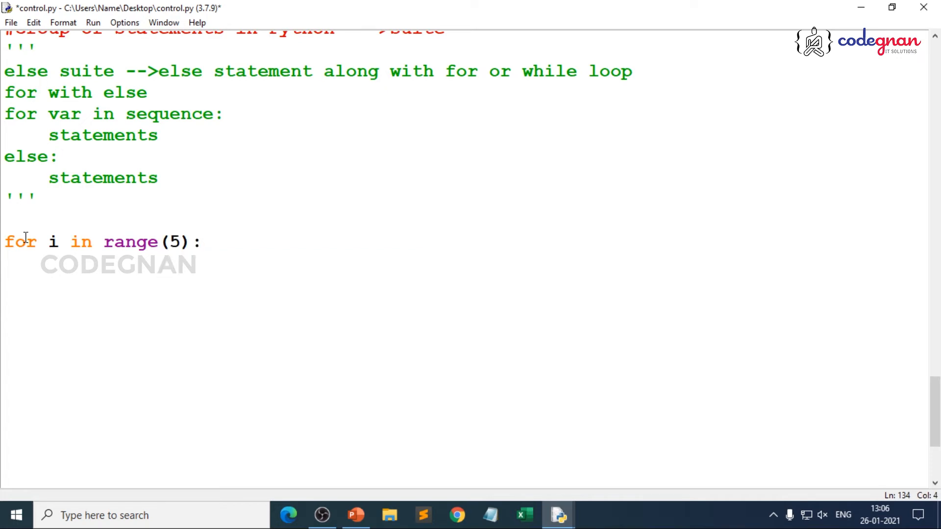
type("print")
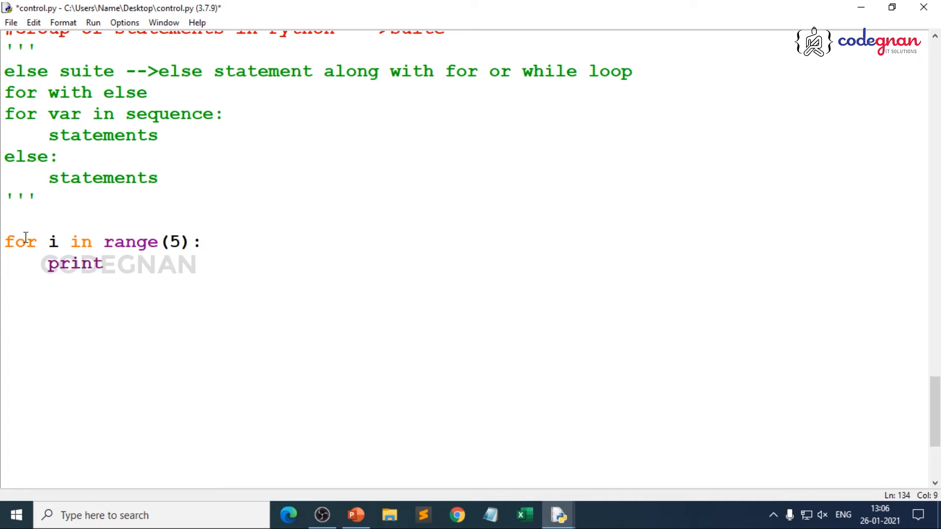
type("(\"")
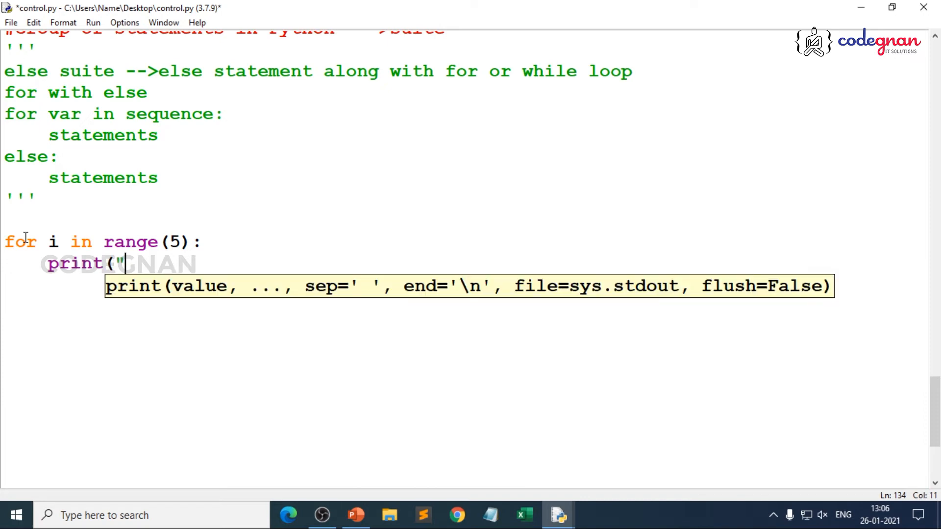
type("Hello\"")
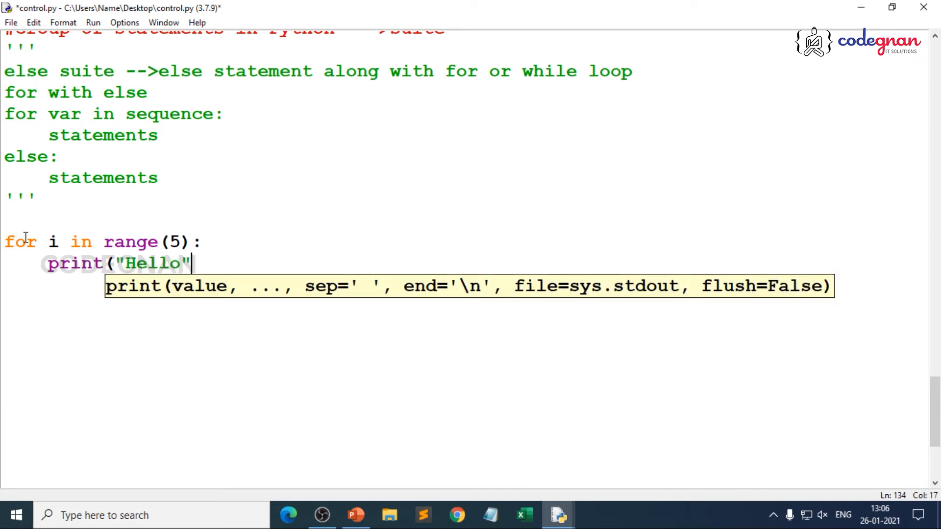
type(")")
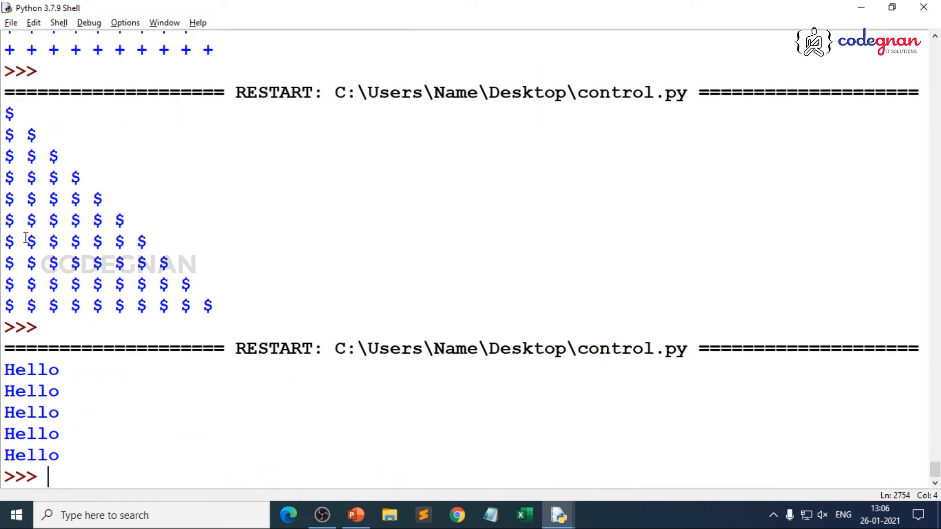
mouse_move(861, 7)
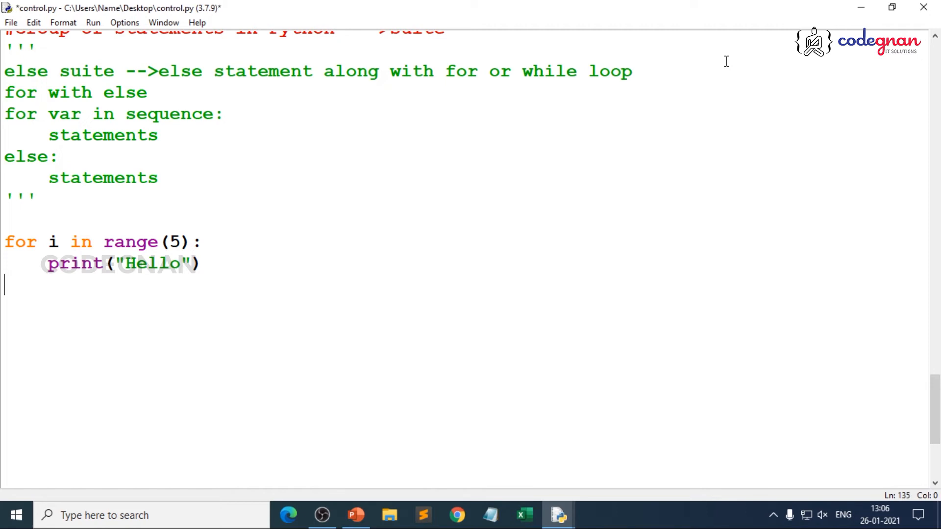
Add 'else:' with an indented print("Good Bye..") after the loop and save control.py.
type("else:")
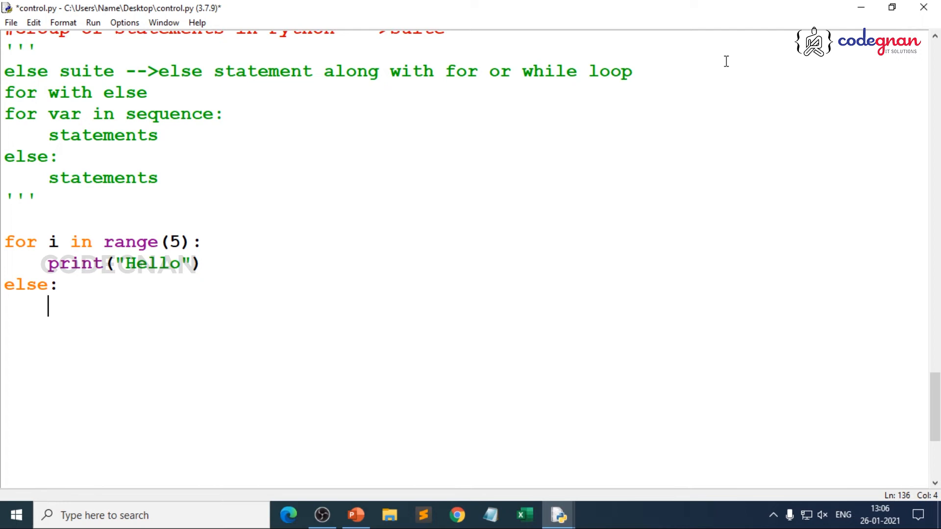
type("print")
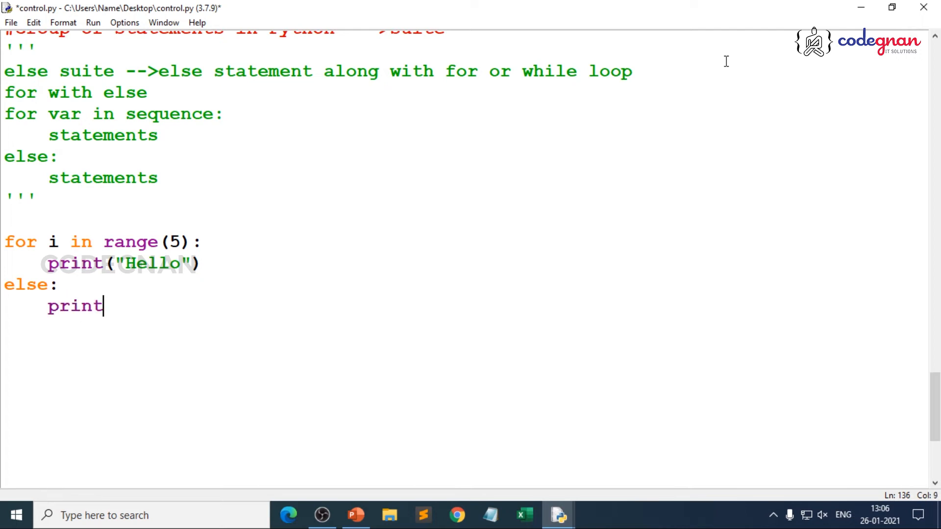
type("(\"Good")
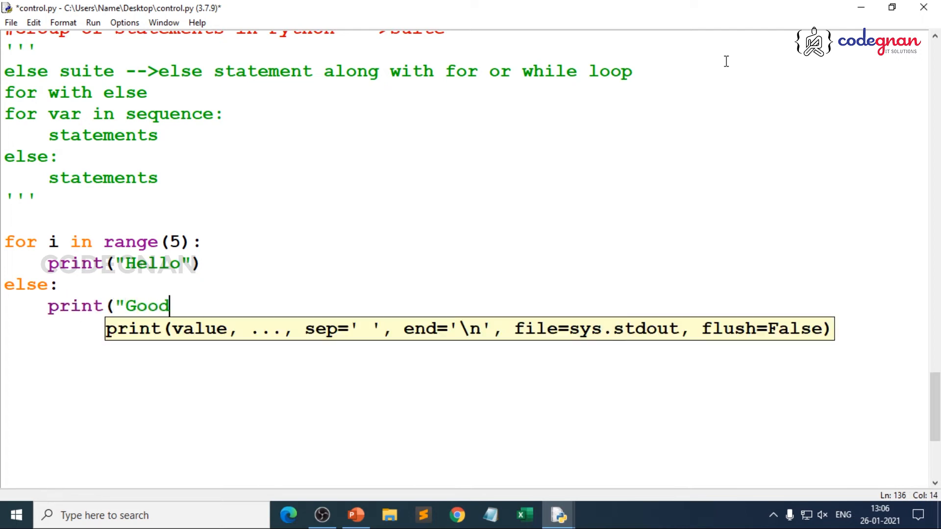
type("Bye..")
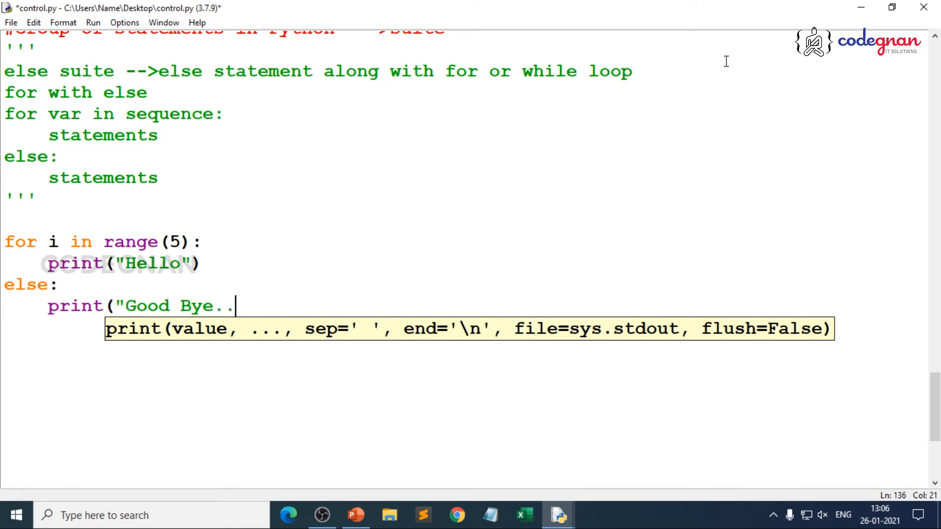
type("\")")
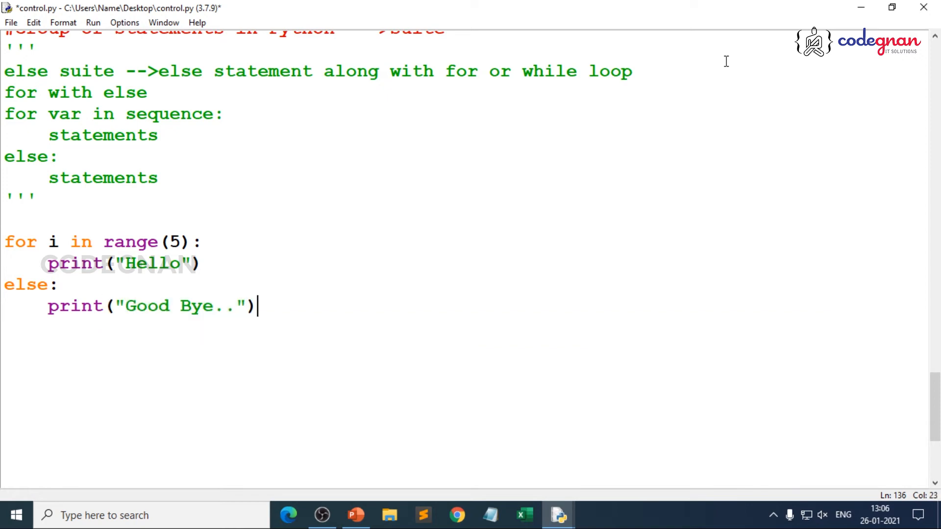
key("ctrl+s")
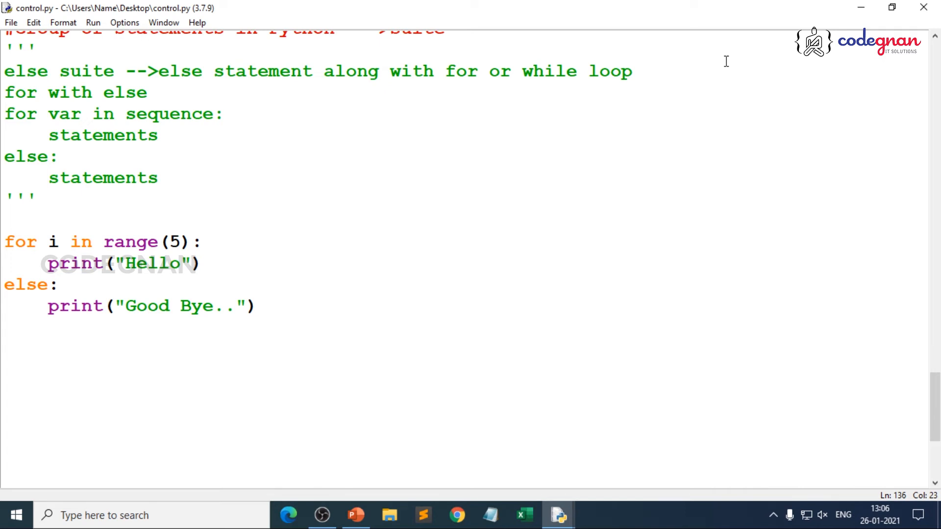
mouse_move(663, 62)
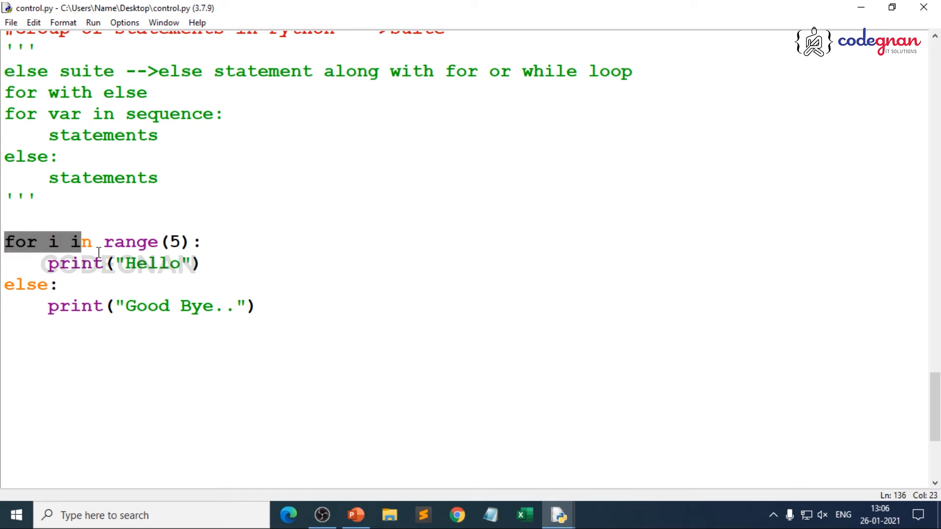
Run control.py from the Run menu to print Hello five times and Good Bye.. in the shell.
left_click(207, 264)
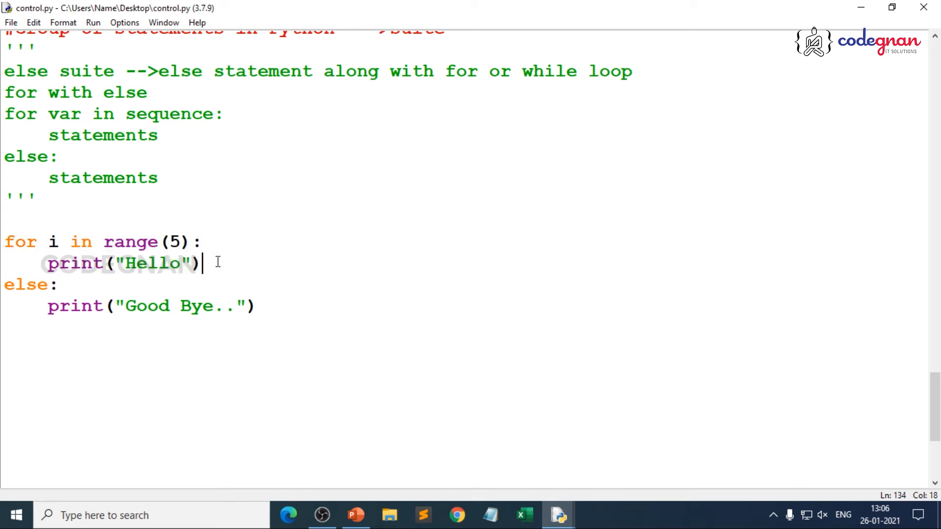
left_click(94, 23)
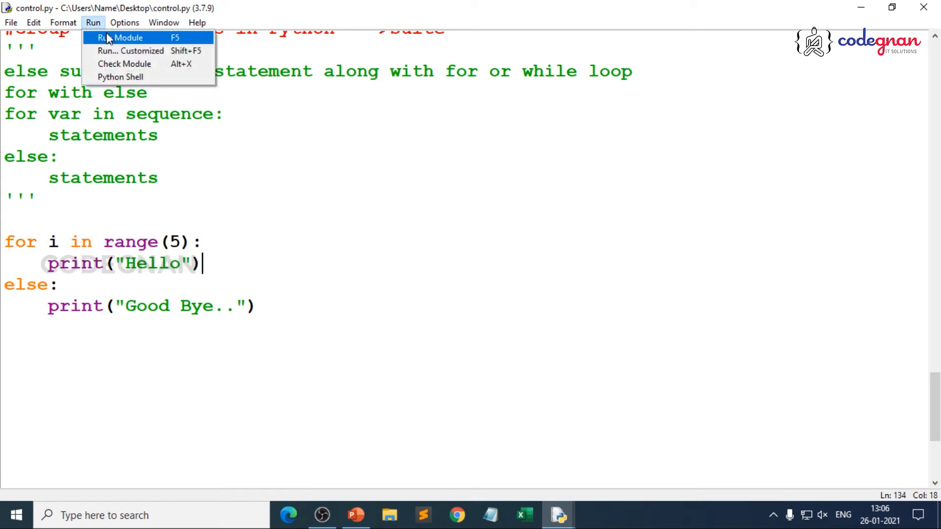
left_click(120, 38)
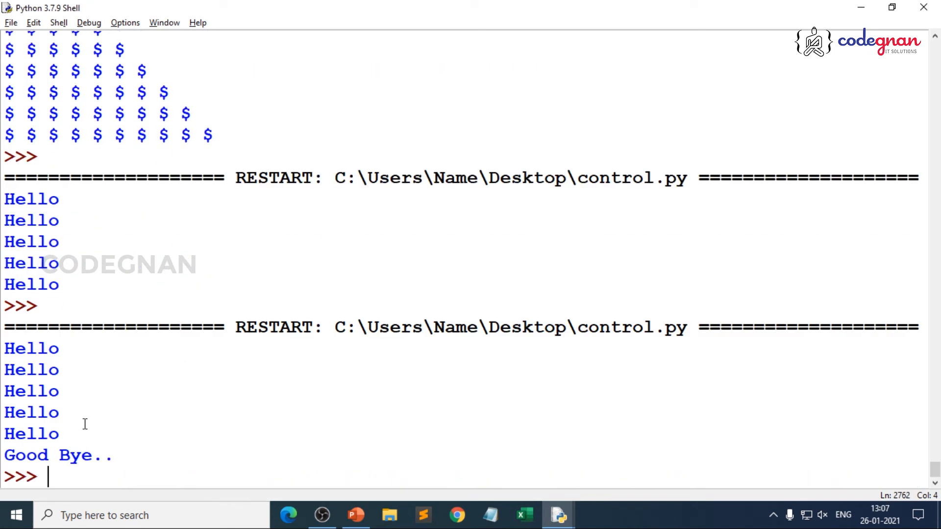
mouse_move(681, 46)
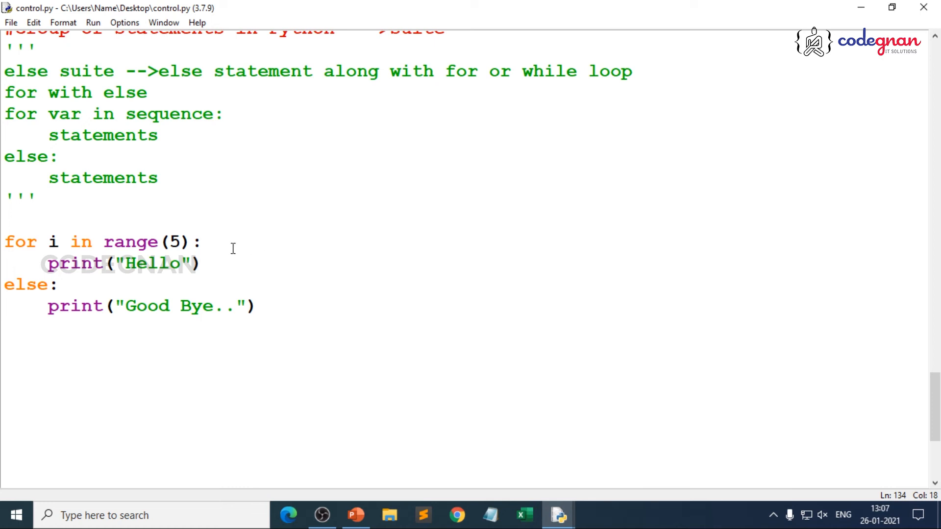
key("BackSpace")
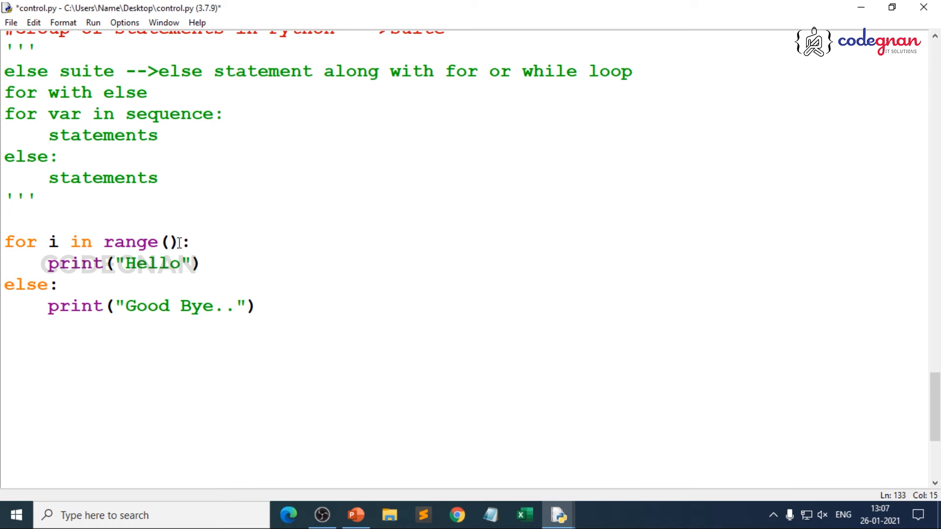
type("0")
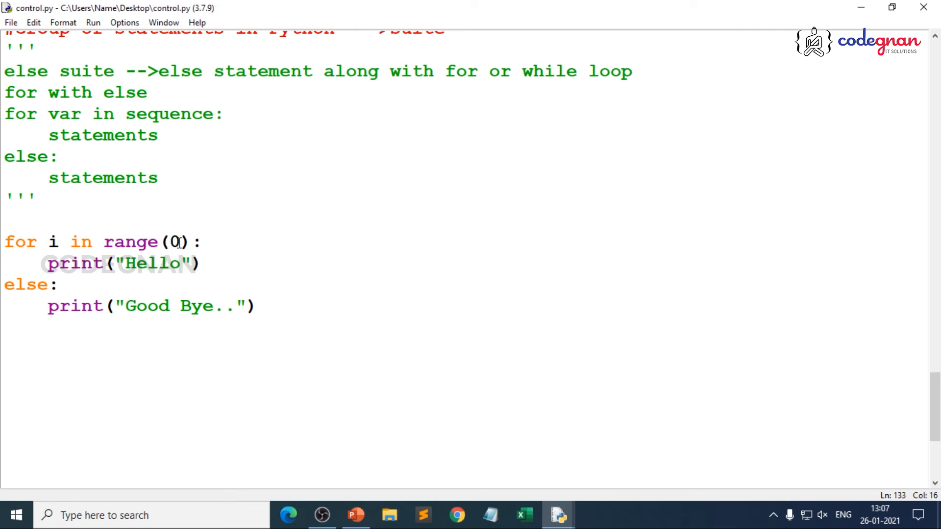
key("F5")
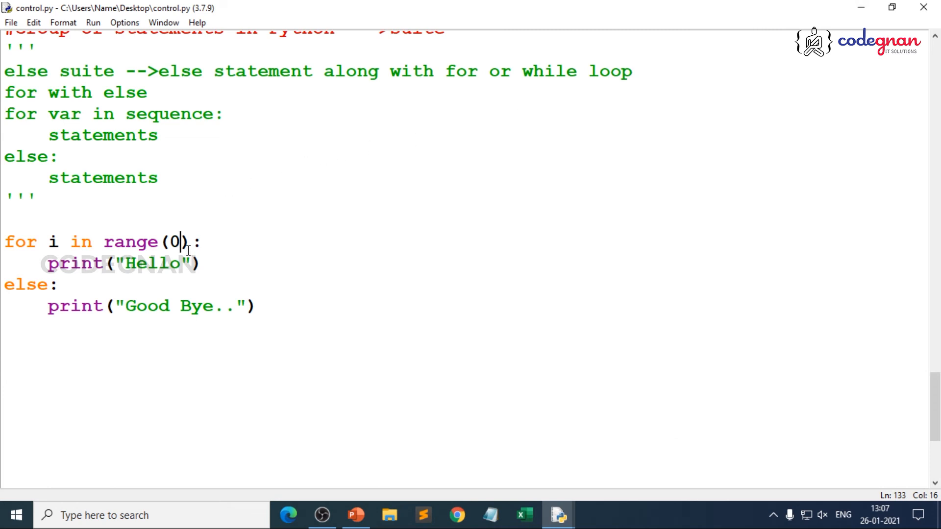
type("5")
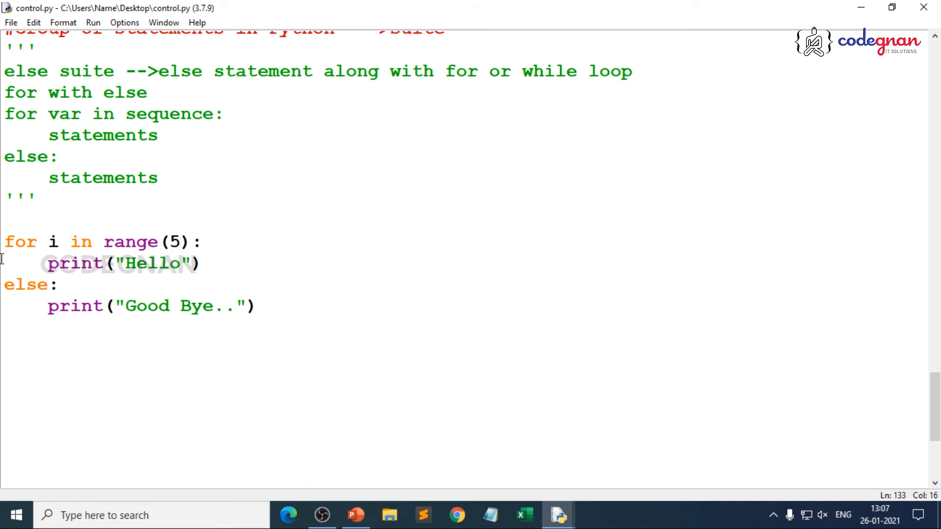
left_click_drag(5, 241, 204, 264)
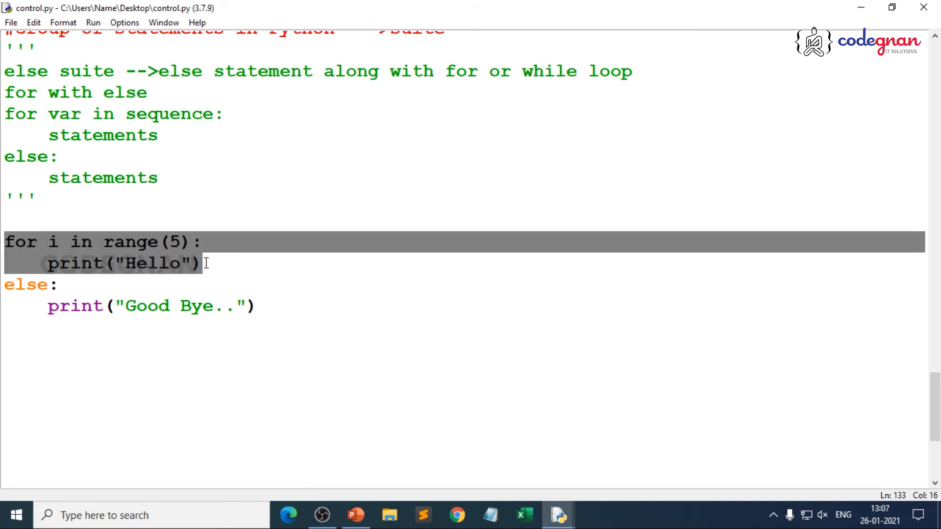
left_click(203, 263)
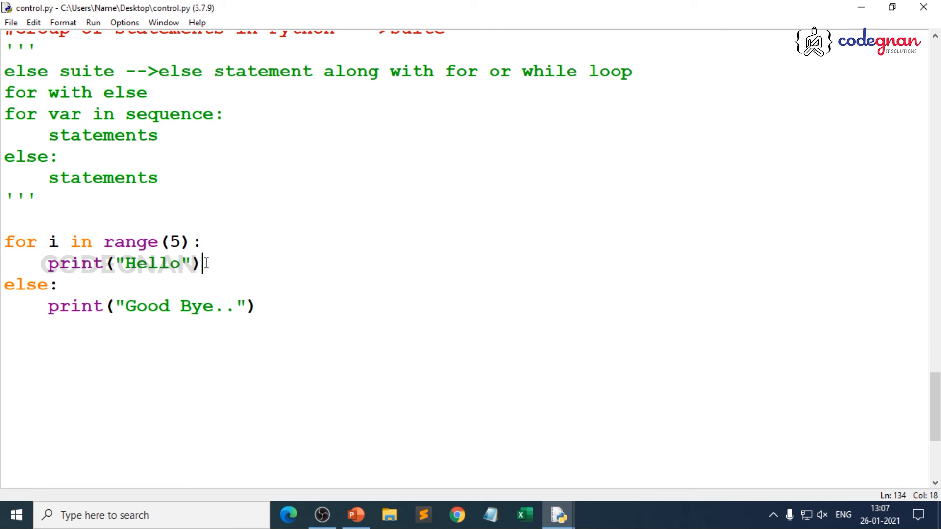
scroll("up", 3)
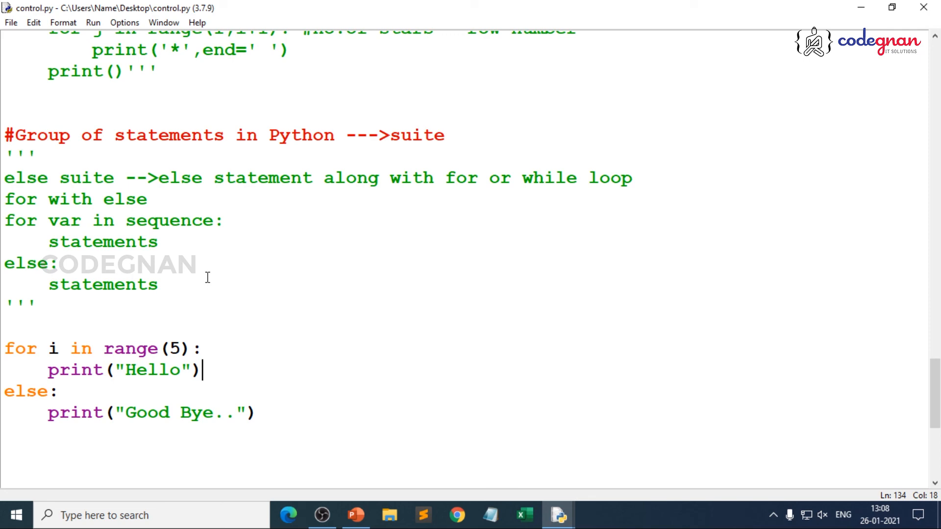
scroll("down", 3)
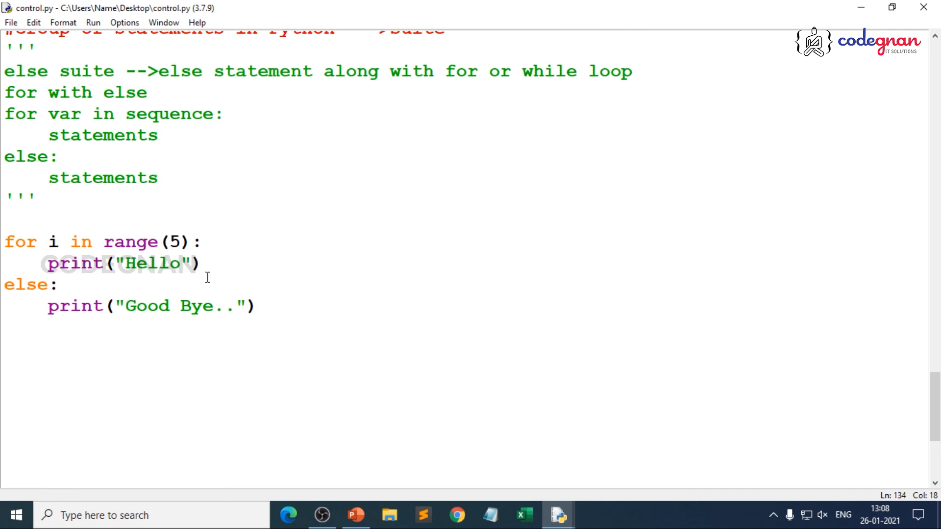
mouse_move(165, 281)
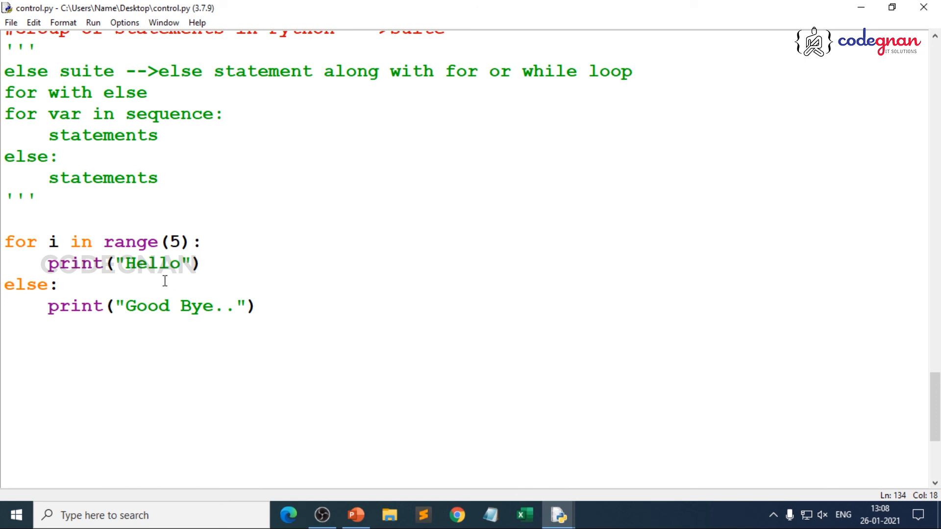
mouse_move(237, 257)
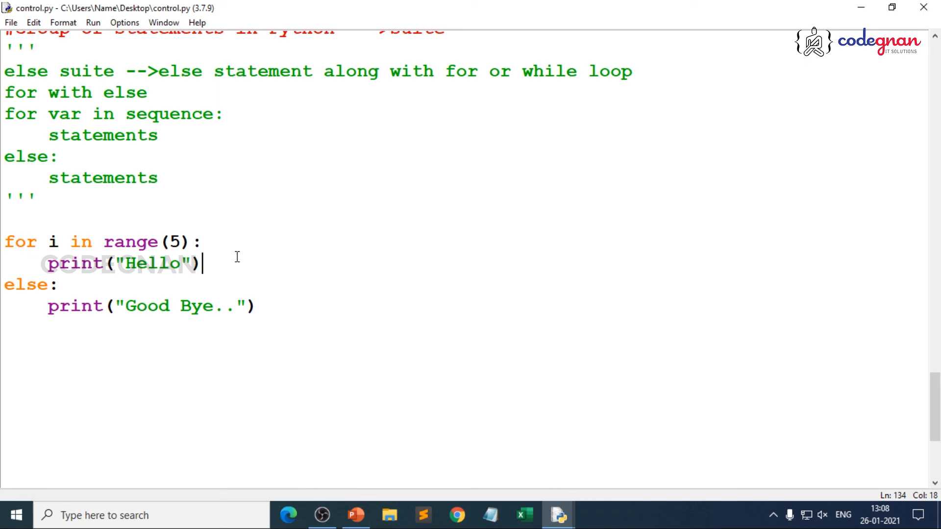
mouse_move(84, 232)
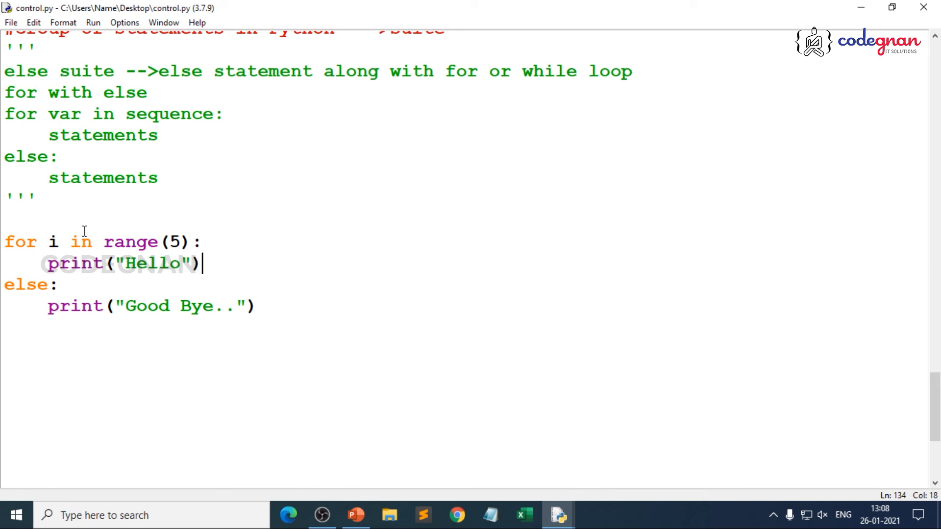